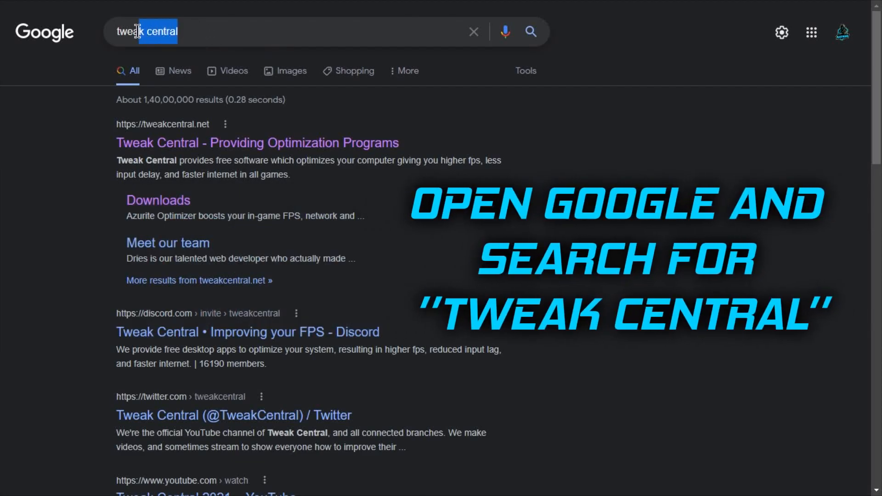
mouse_move(150, 143)
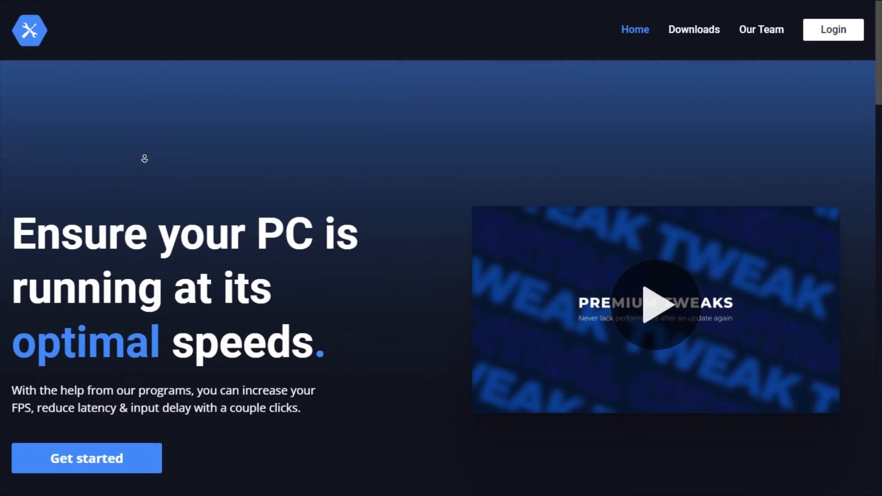
Step: Browse down through the Tweak Central home page and return to the top headline
scroll(down, 3)
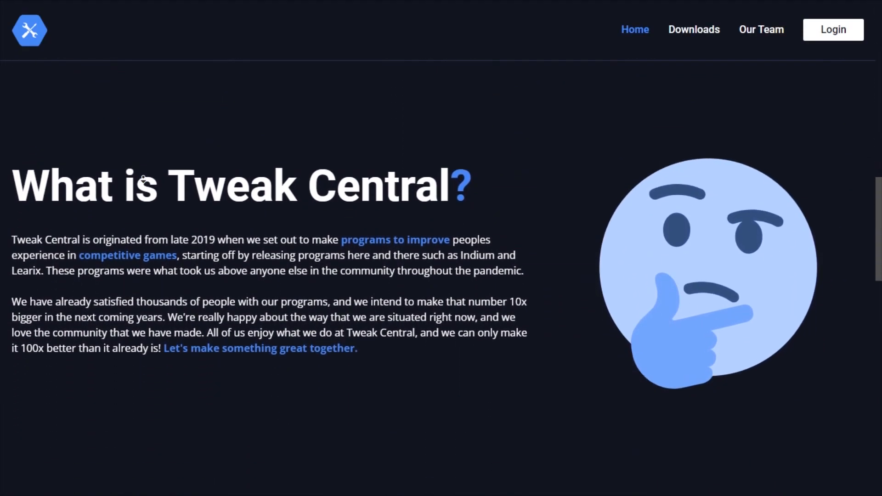
scroll(down, 3)
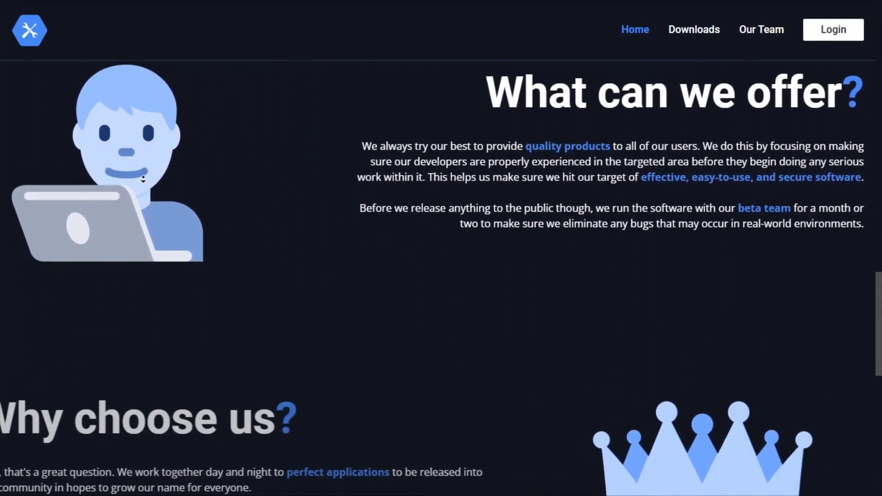
scroll(down, 3)
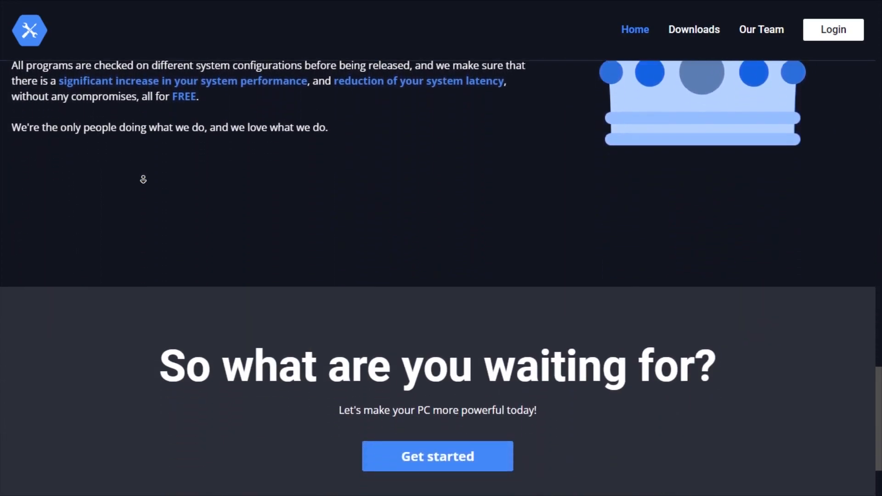
scroll(up, 3)
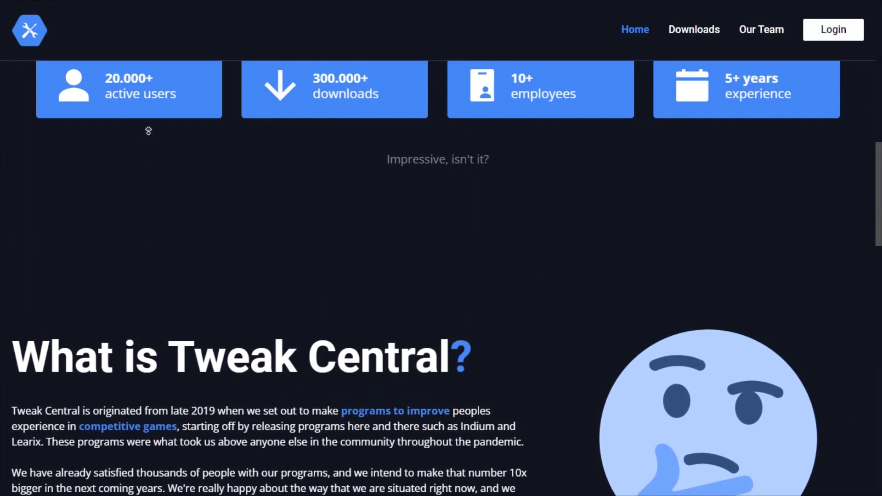
scroll(up, 3)
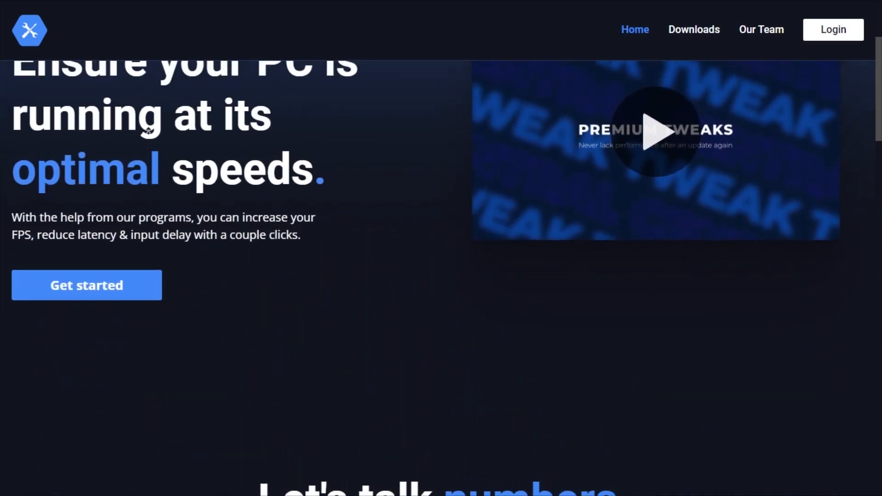
scroll(up, 3)
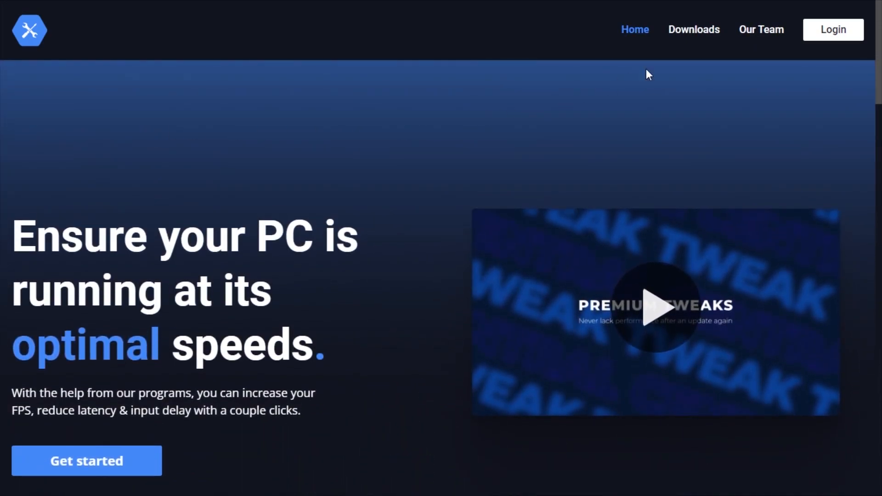
Step: Go to the Downloads page and browse the Azurite Optimizer and legacy Amber and Learix listings
click(694, 30)
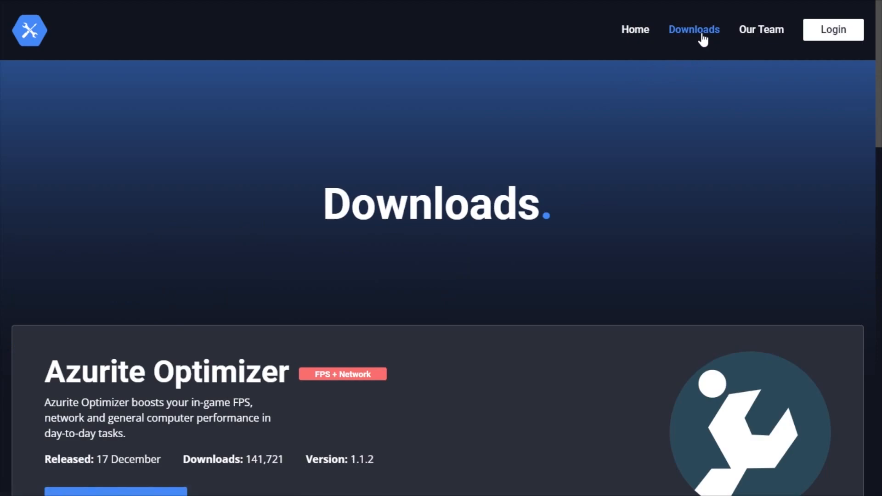
scroll(down, 3)
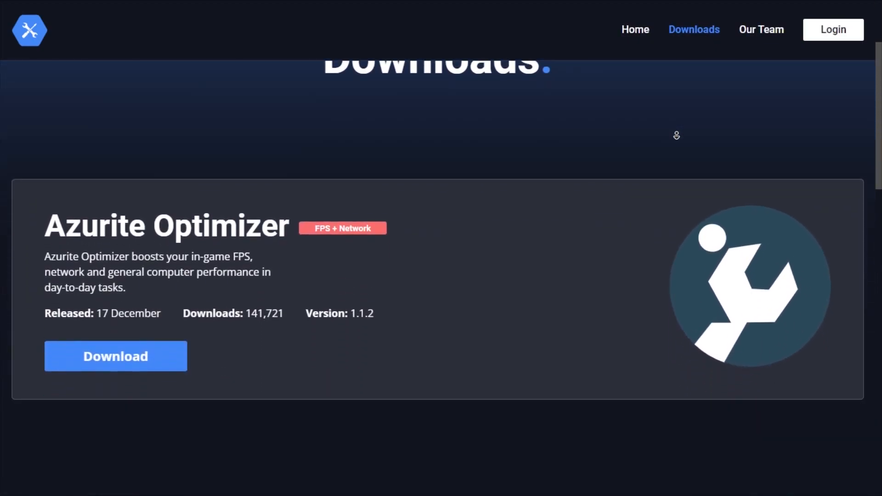
scroll(down, 3)
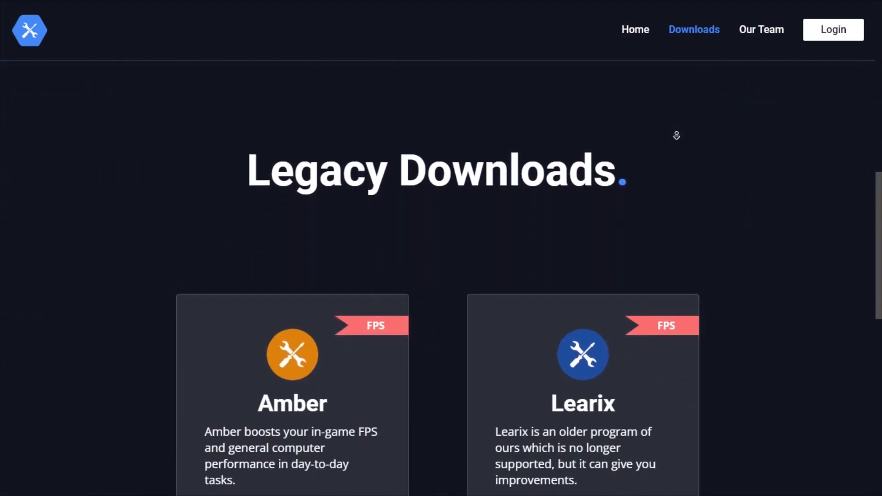
scroll(down, 3)
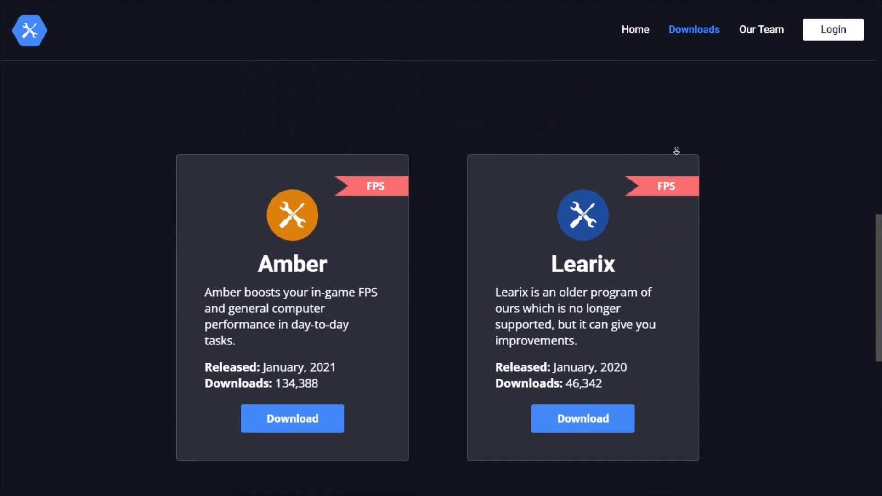
scroll(down, 3)
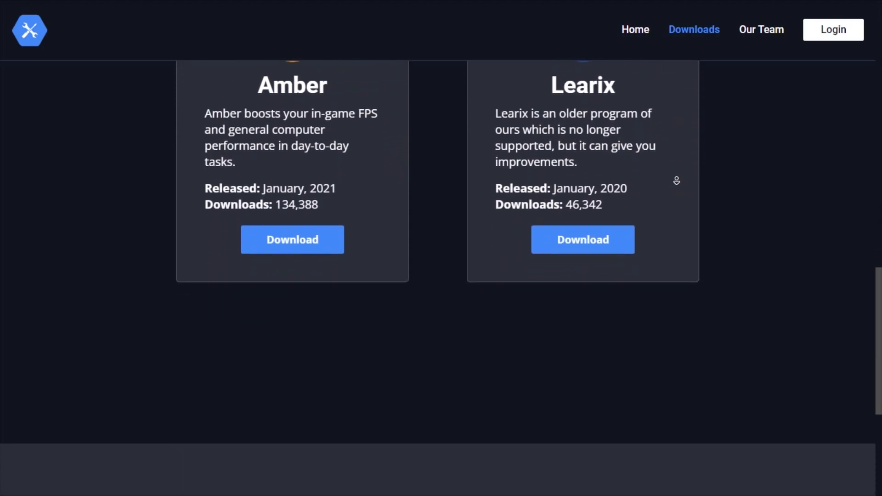
scroll(down, 3)
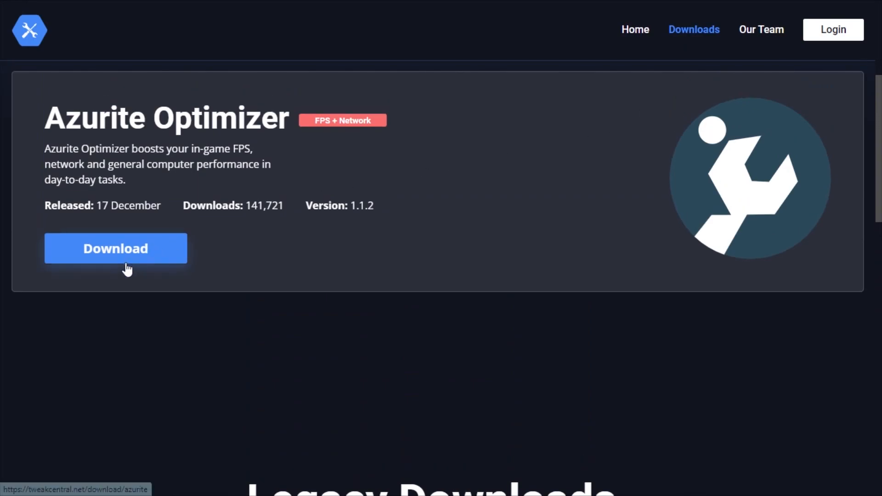
Step: Start the Azurite download from its download page and close the advertising tab that pops up
click(116, 248)
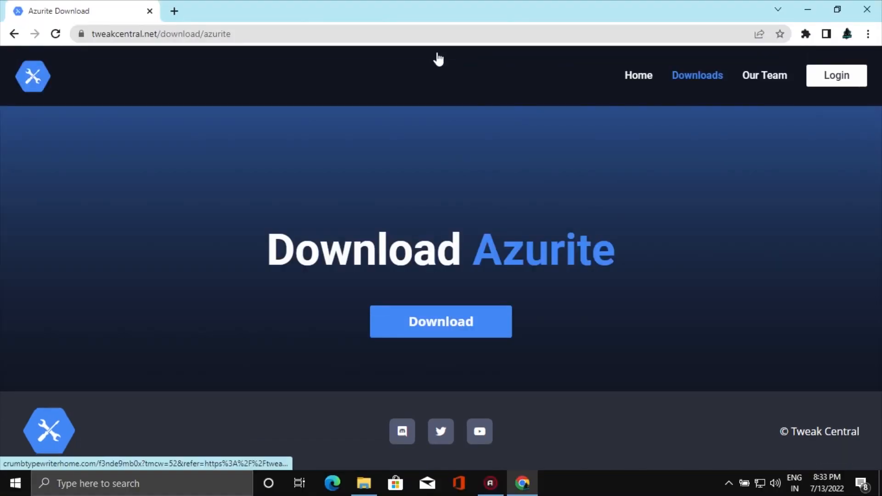
click(440, 322)
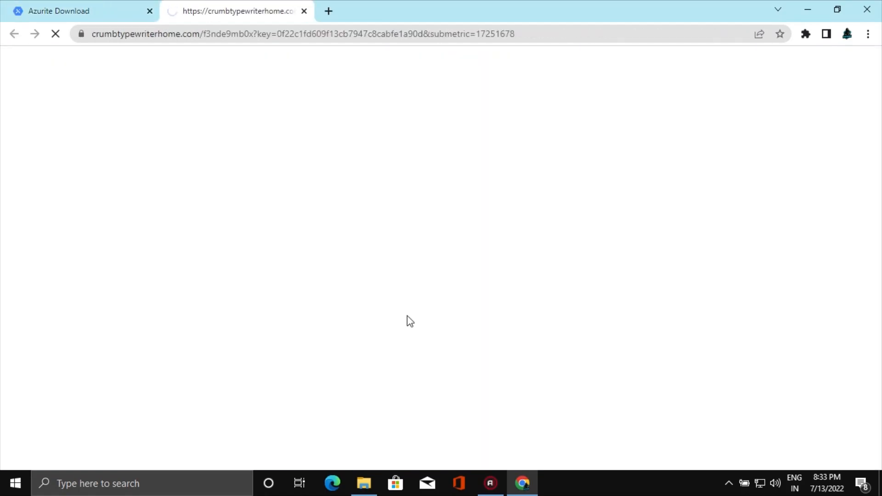
click(304, 11)
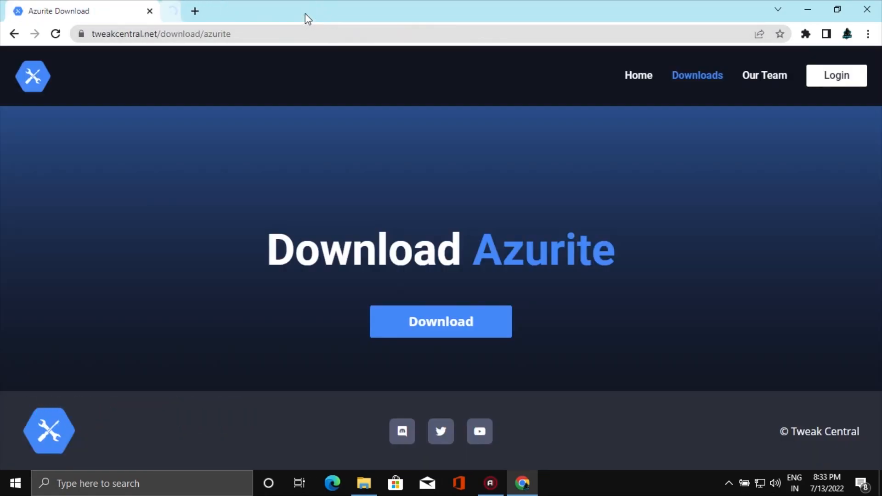
mouse_move(440, 322)
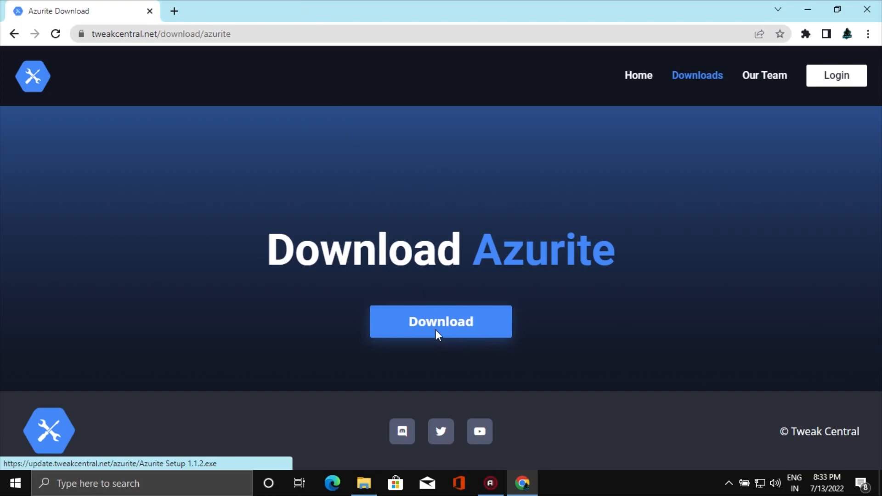
click(440, 322)
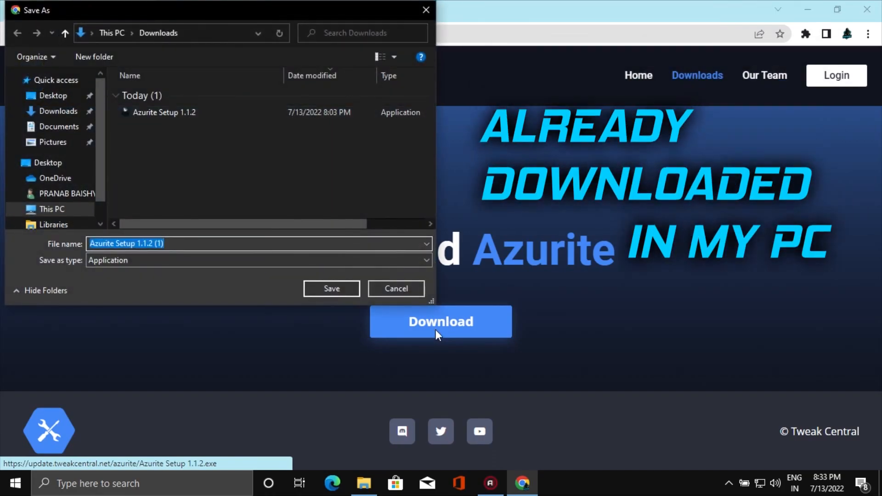
mouse_move(109, 246)
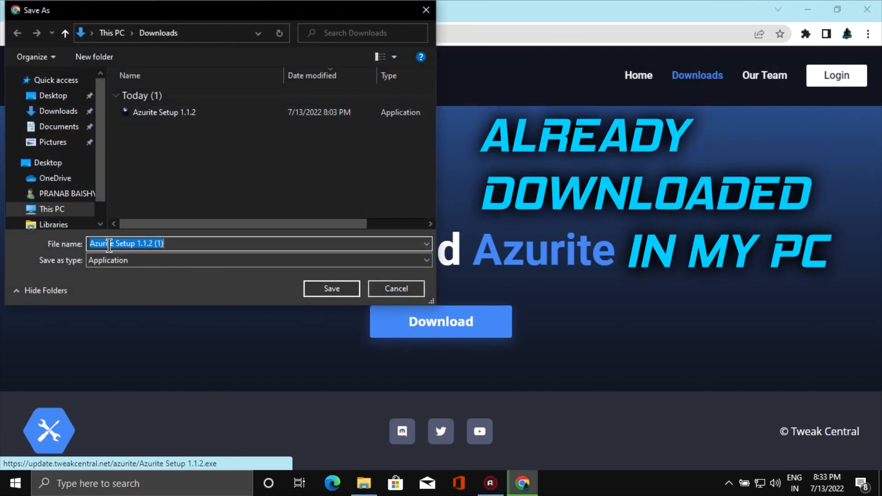
mouse_move(164, 113)
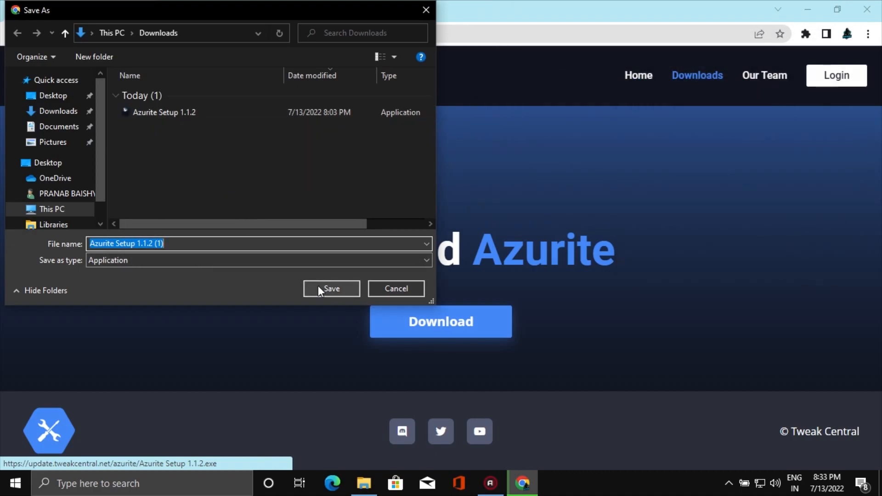
click(331, 289)
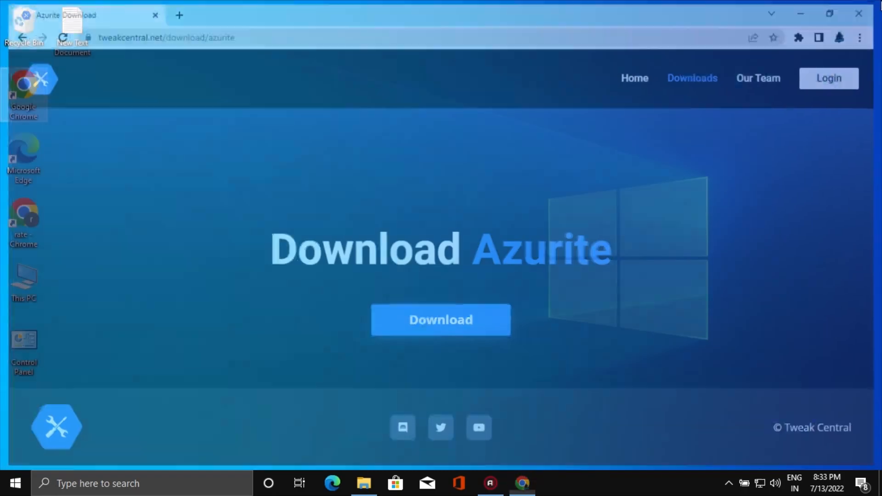
Step: Launch Azurite Setup 1.1.2 from Downloads and allow it through User Account Control
click(363, 483)
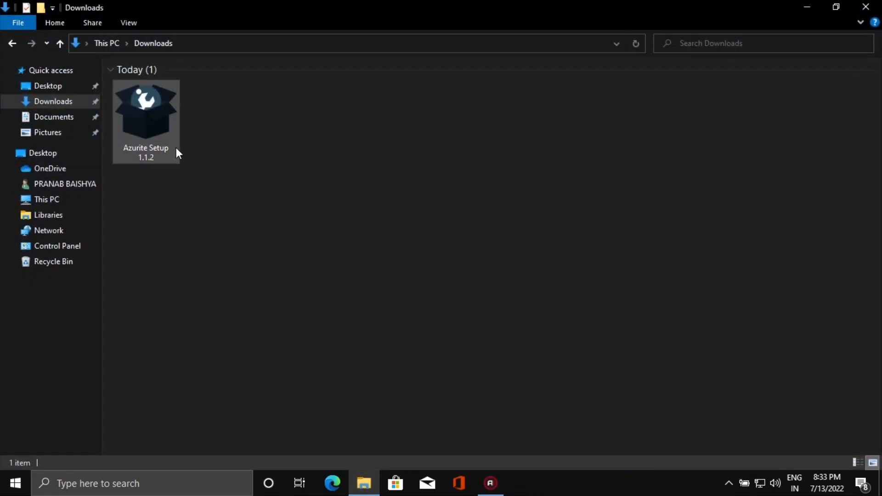
right_click(146, 110)
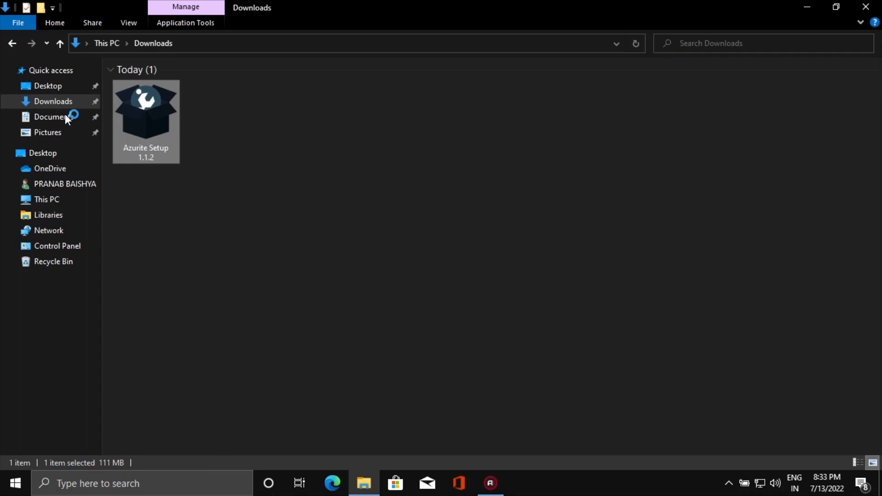
double_click(145, 110)
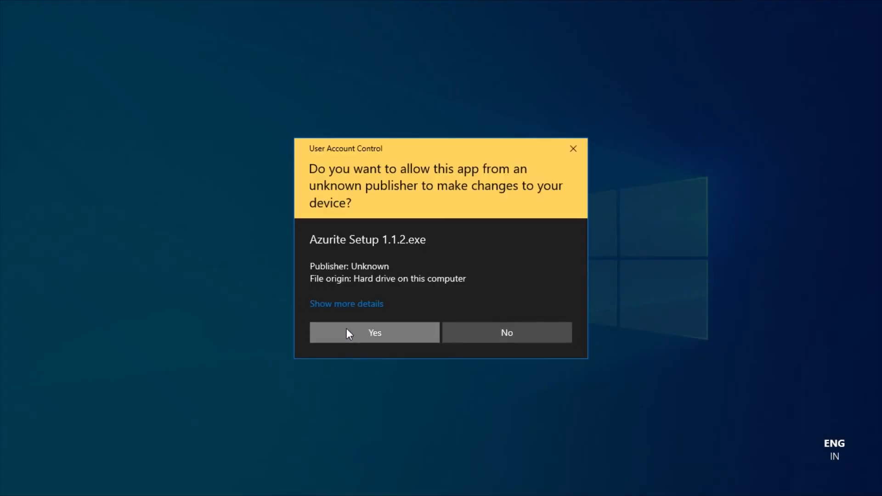
click(374, 332)
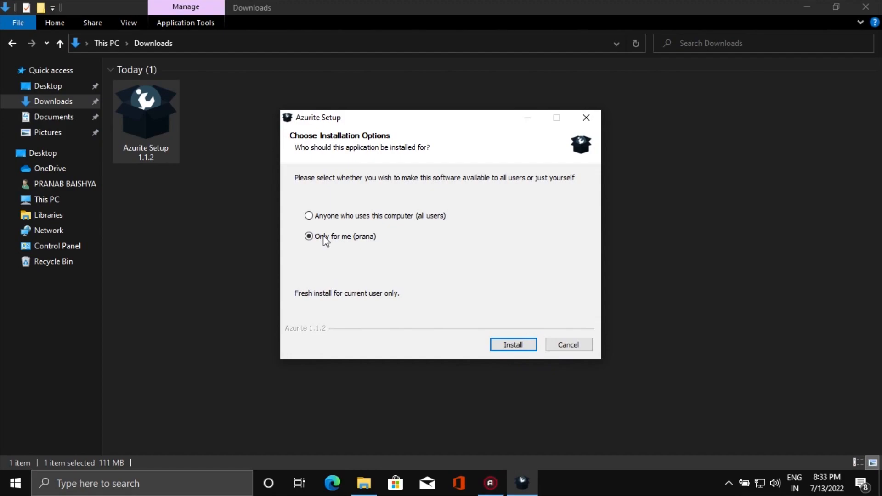
Step: Install Azurite for all users and finish the setup, leaving a desktop shortcut
click(309, 215)
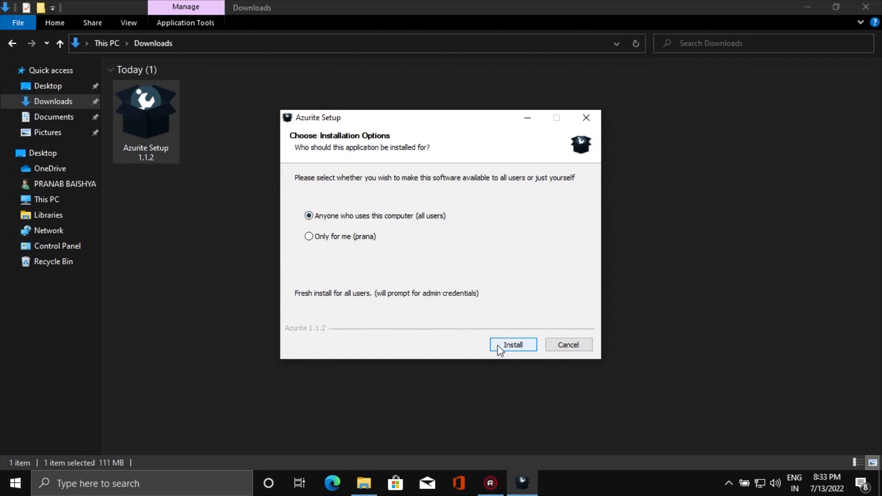
click(512, 345)
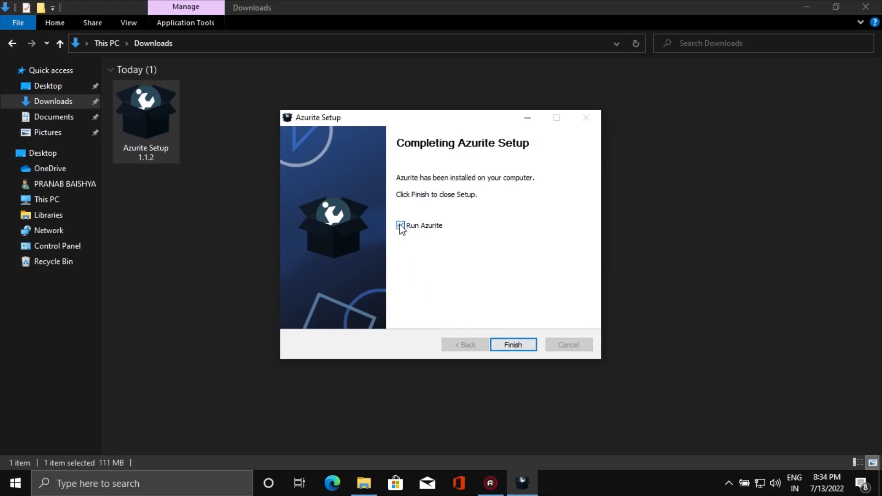
click(512, 344)
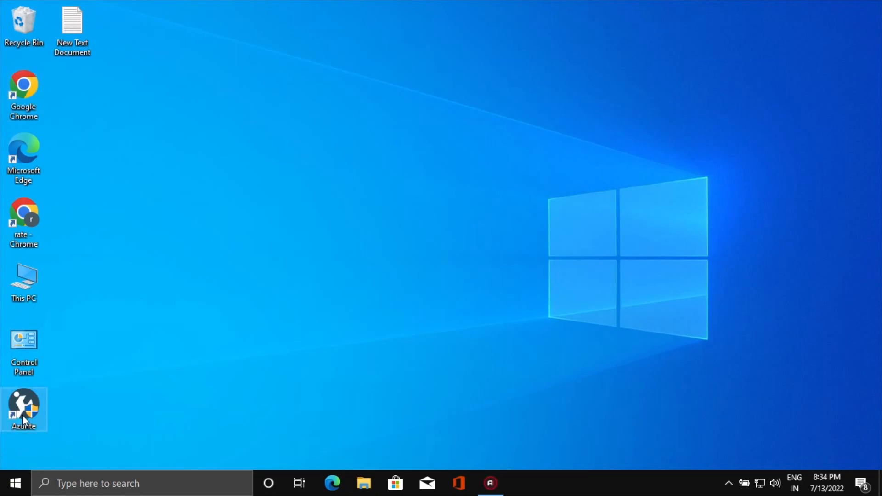
Step: Launch Azurite Optimizer 1.1.2 from its desktop shortcut and allow it through UAC
right_click(24, 409)
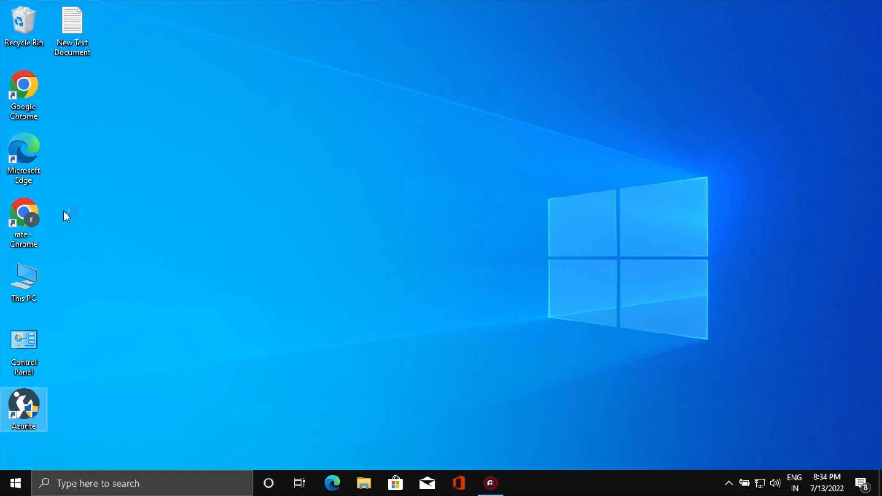
double_click(24, 409)
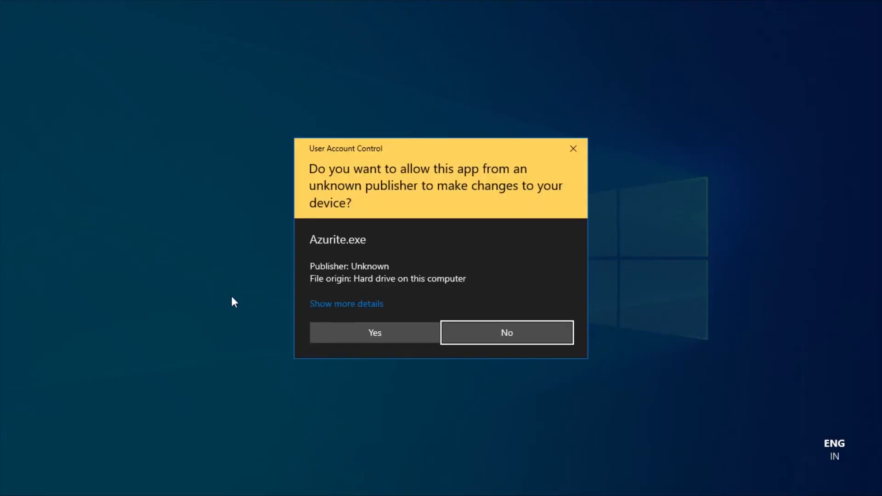
click(374, 333)
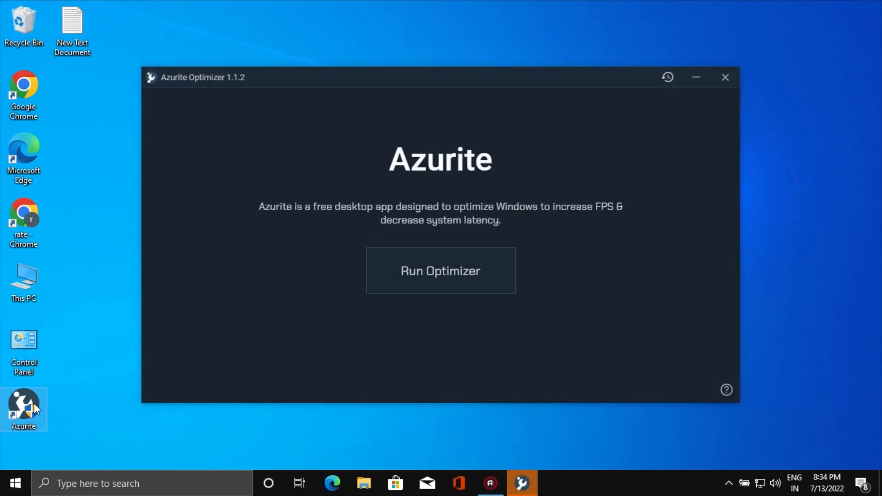
mouse_move(678, 81)
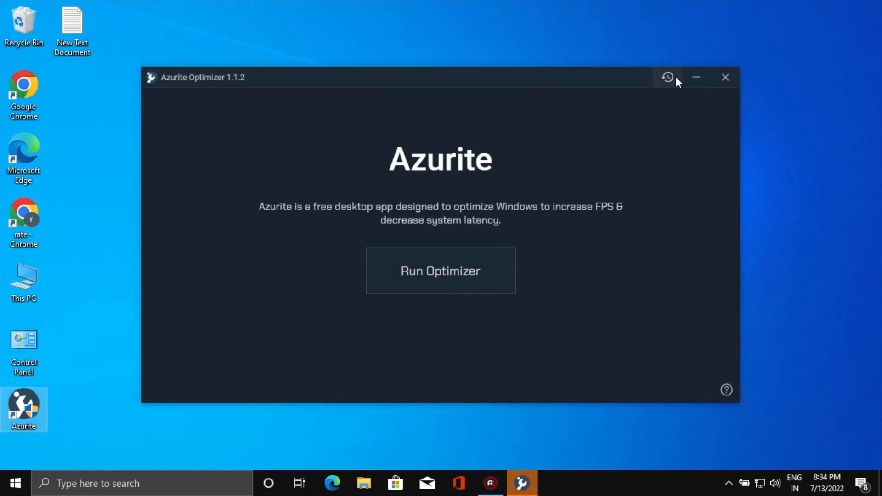
Step: Create a revert point (July 13, 2022, 8:34 PM) from the history view and return to the welcome screen
click(667, 77)
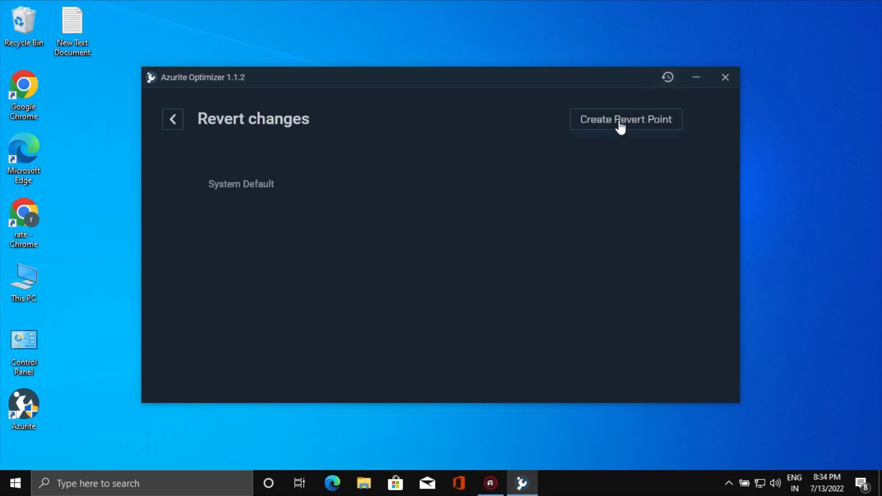
click(625, 119)
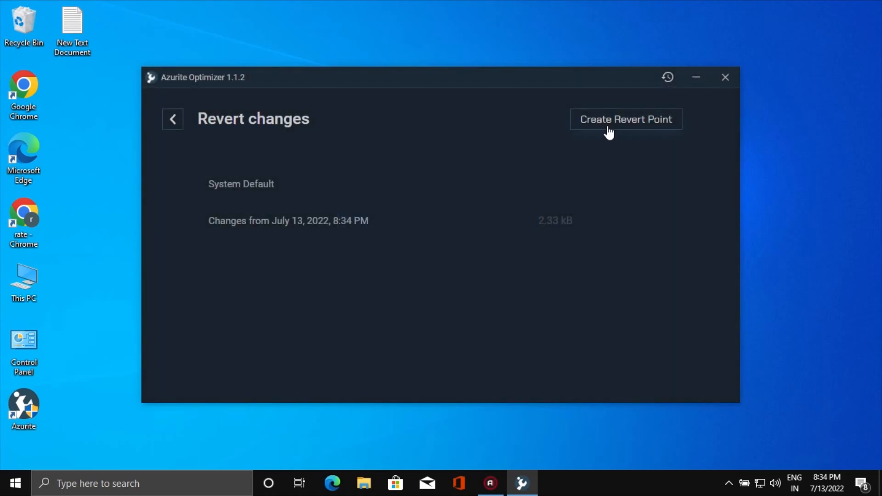
click(625, 119)
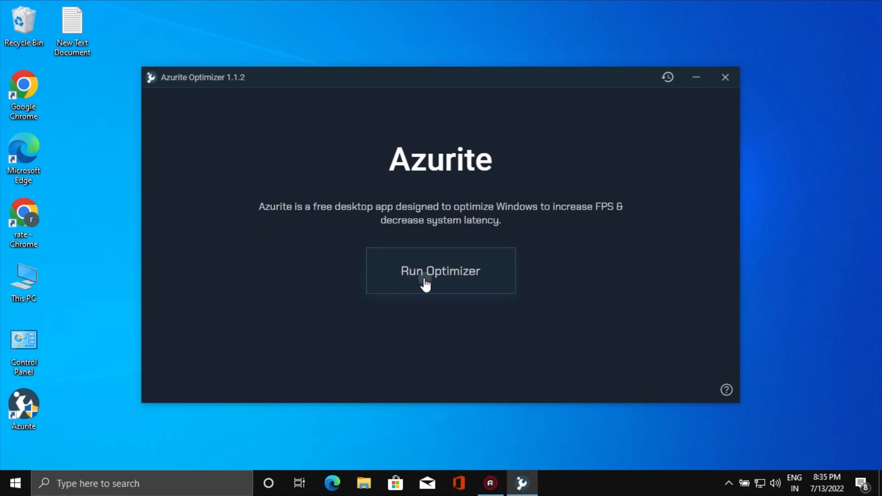
Step: Run the Windows optimizations and restart the computer when prompted
click(440, 271)
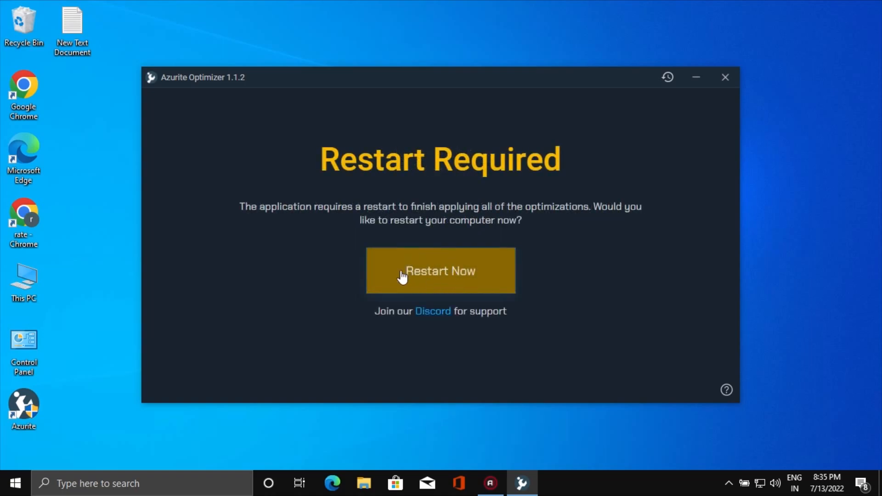
mouse_move(438, 278)
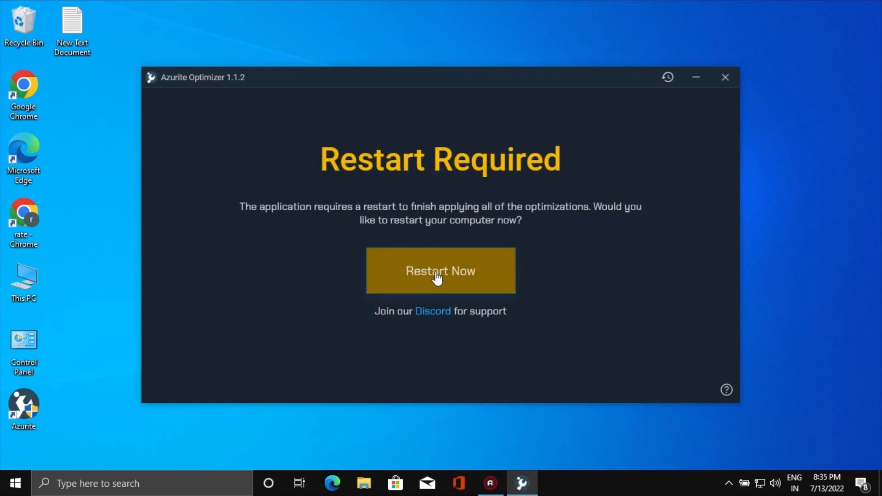
click(441, 270)
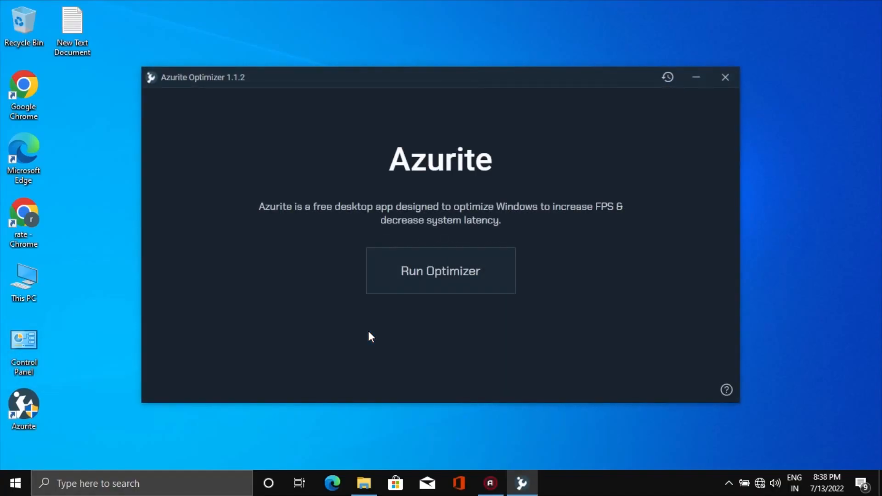
Step: Show the revert list with System Default and the 8:34 PM and 8:35 PM revert points
click(668, 77)
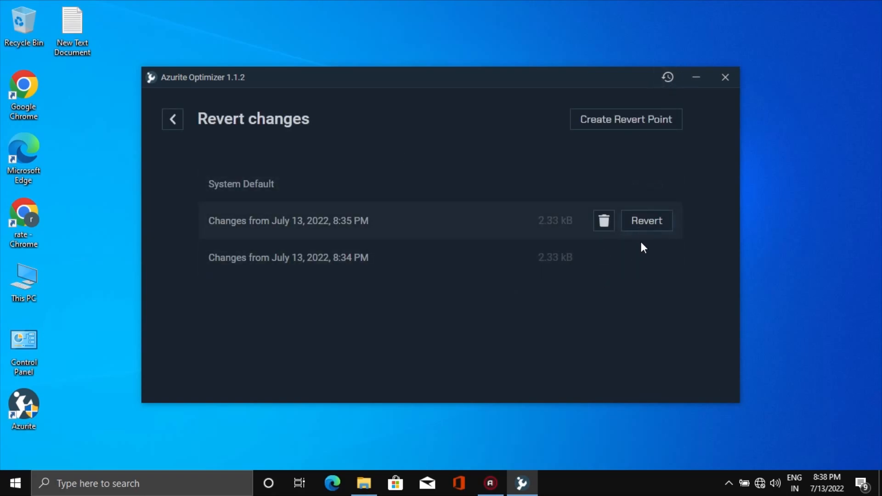
mouse_move(717, 112)
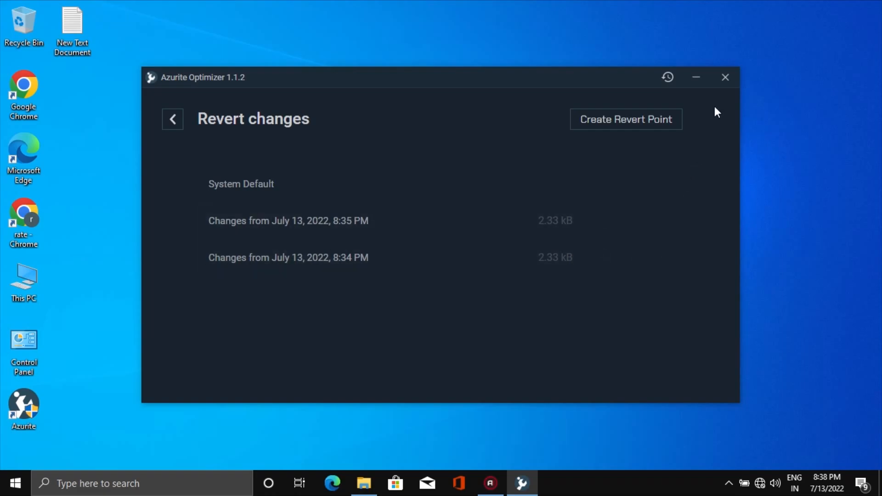